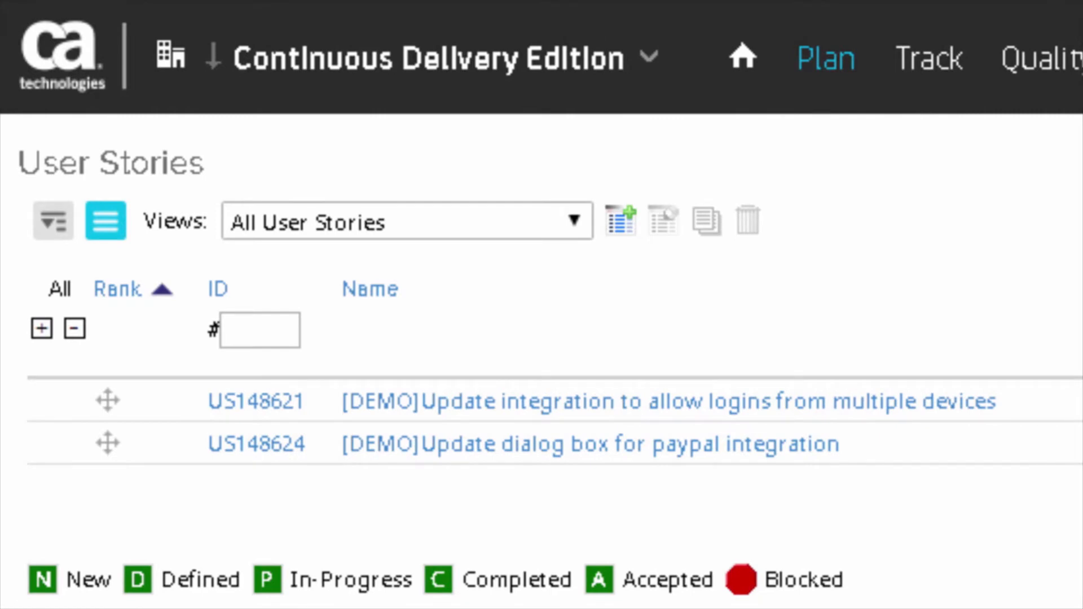
# Open the Monthly - May release board from the Releases page
pyautogui.click(58, 7)
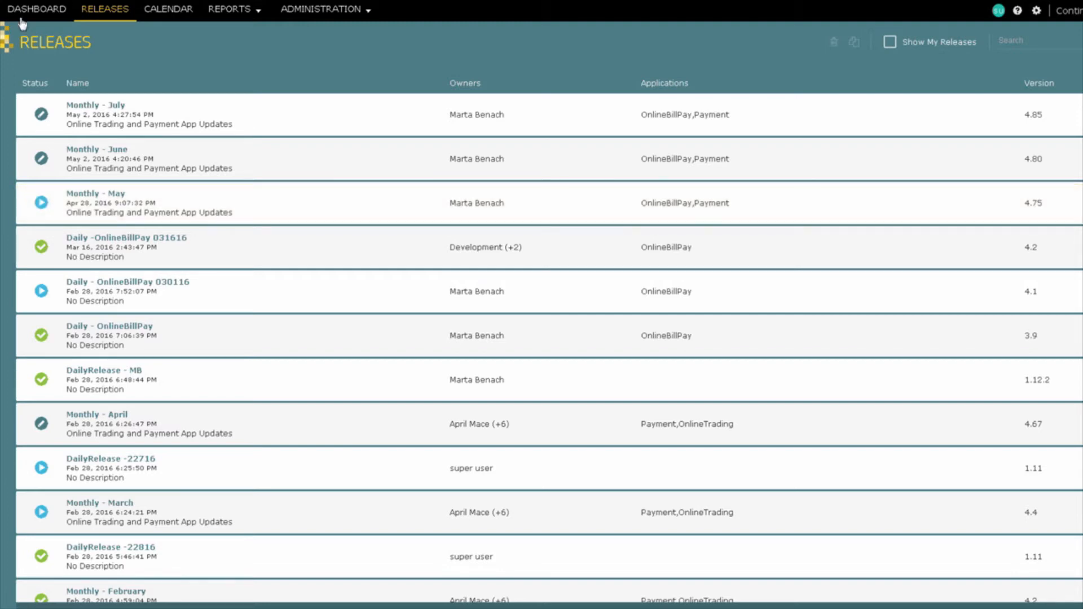
pyautogui.moveTo(81, 202)
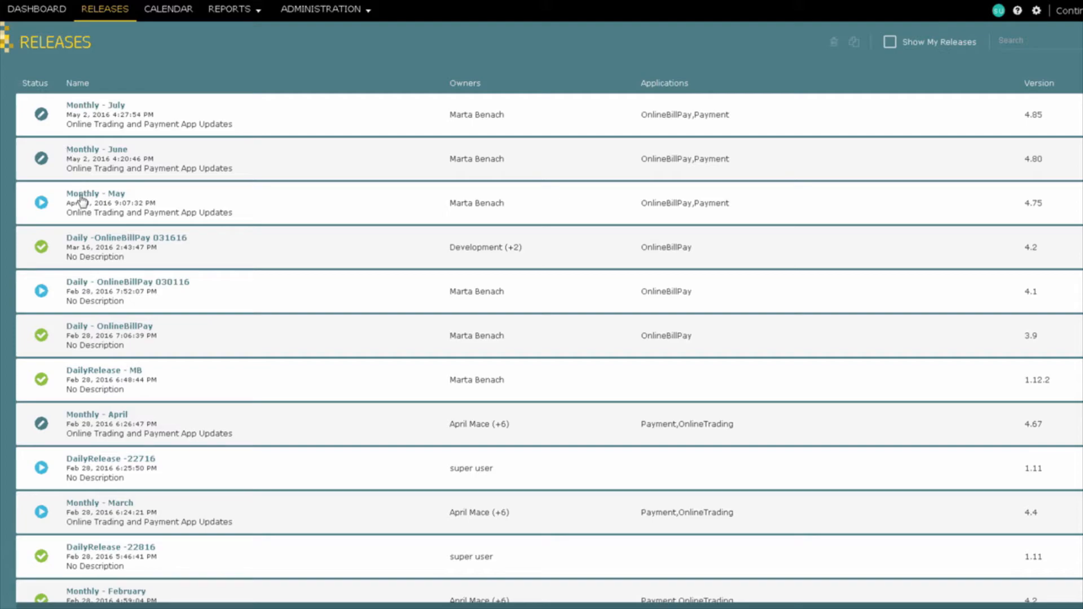
pyautogui.click(95, 193)
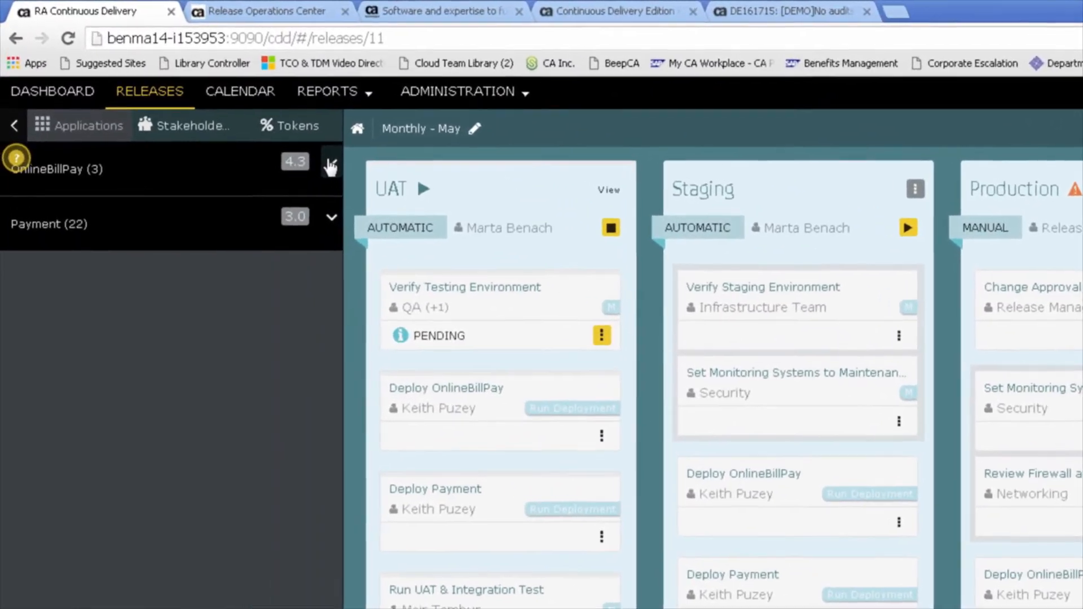
# Expand OnlineBillPay (3) in the Applications panel to load its content items
pyautogui.click(331, 166)
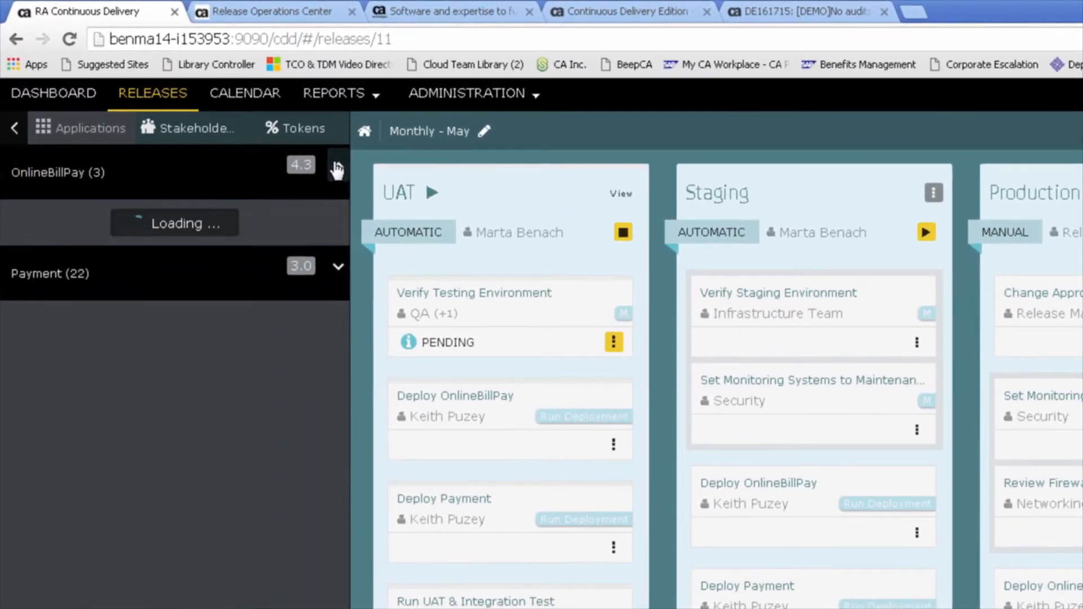
pyautogui.click(338, 168)
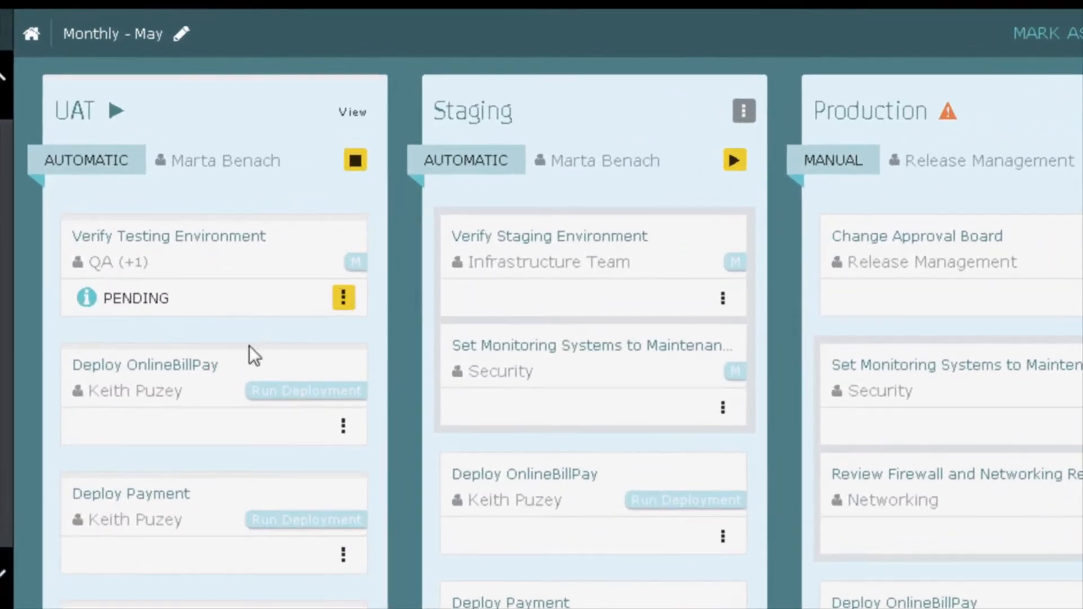
# Mark Verify Testing Environment done and check OnlineBillPay's UAT deployment in Release Operations Center
pyautogui.click(344, 298)
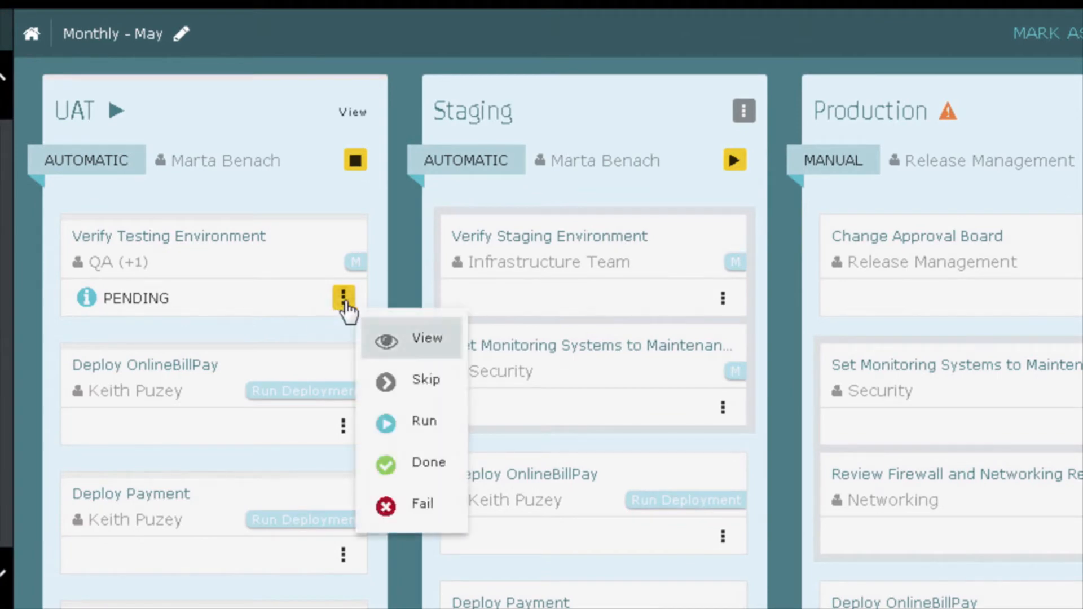
pyautogui.click(422, 474)
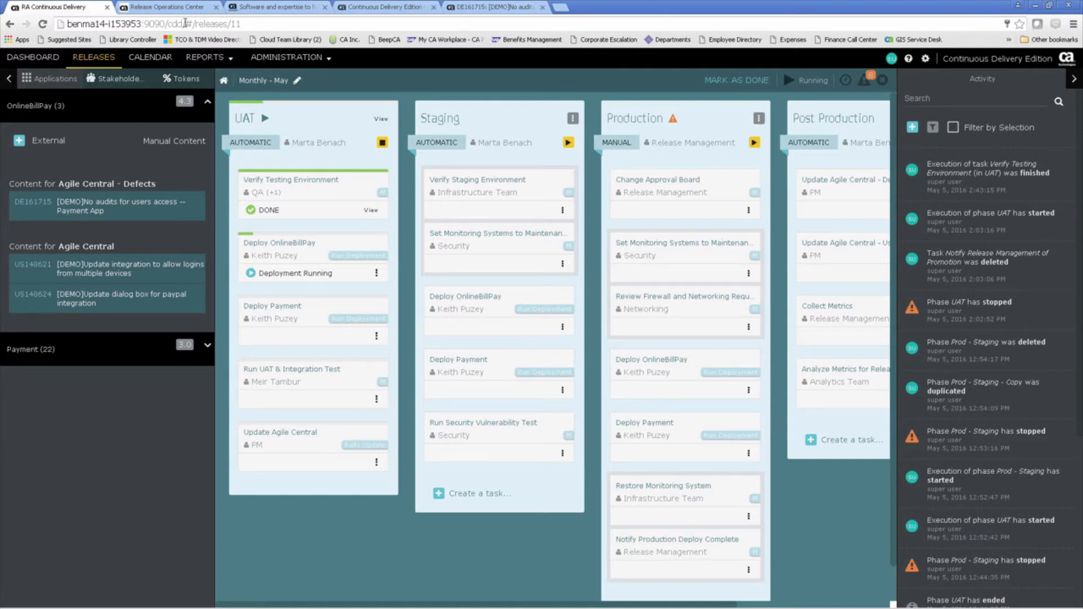
pyautogui.click(170, 8)
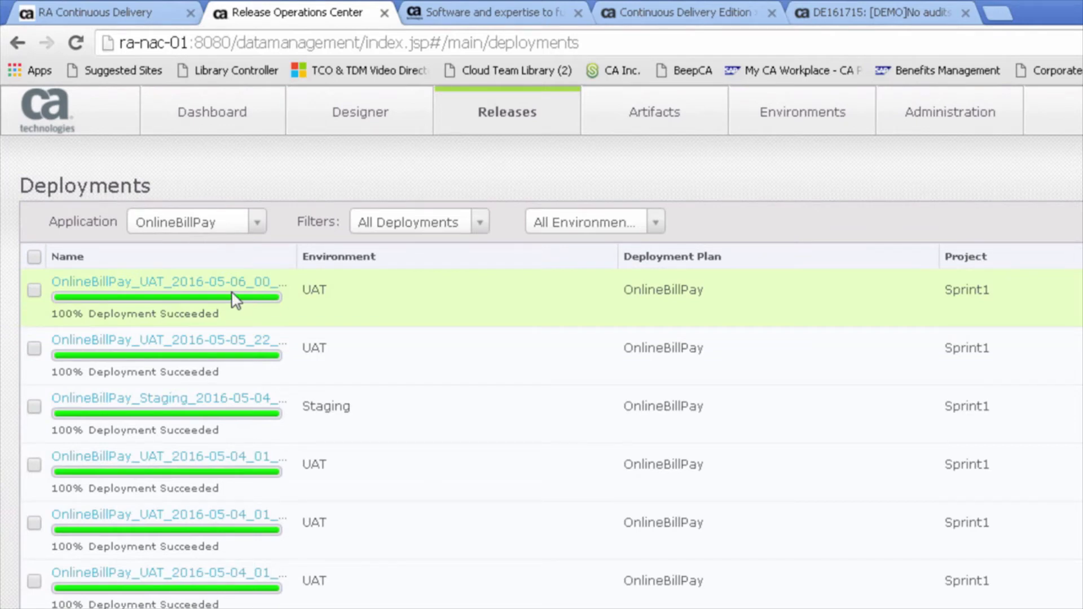
pyautogui.moveTo(89, 12)
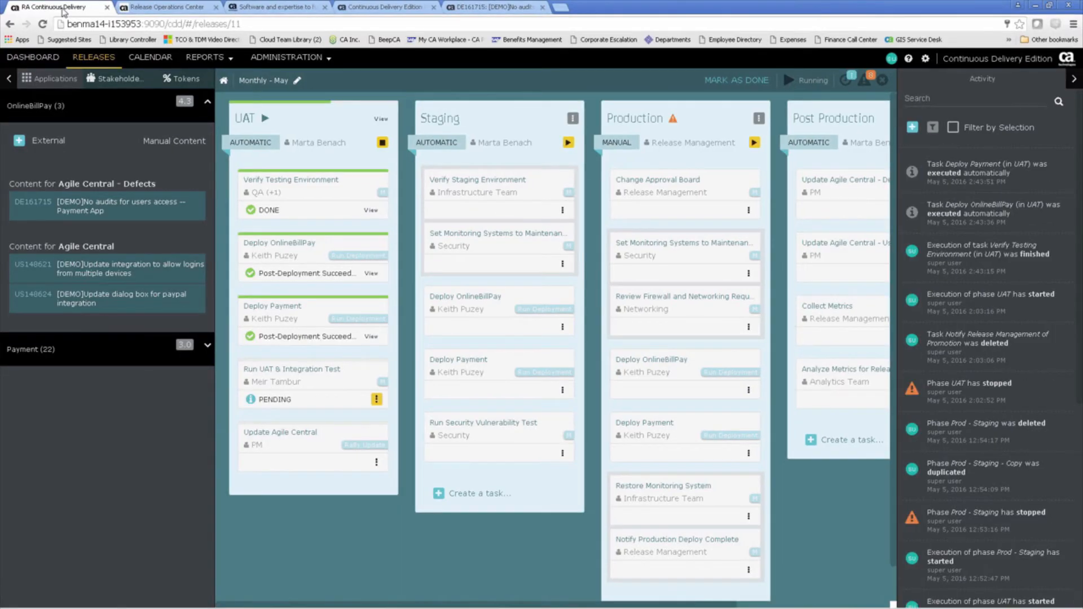
pyautogui.moveTo(382, 232)
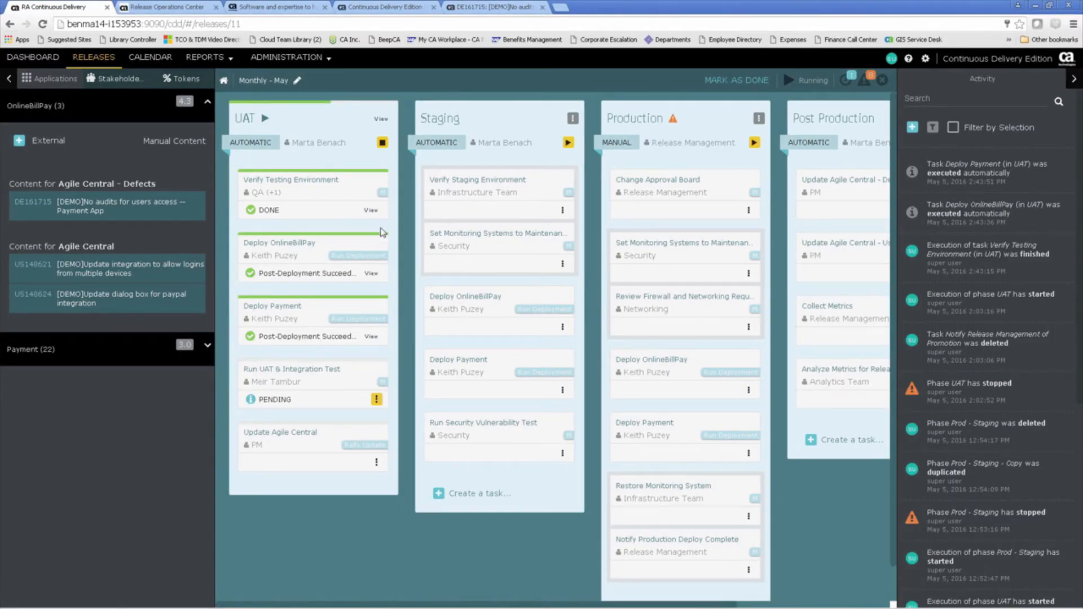
pyautogui.moveTo(372, 274)
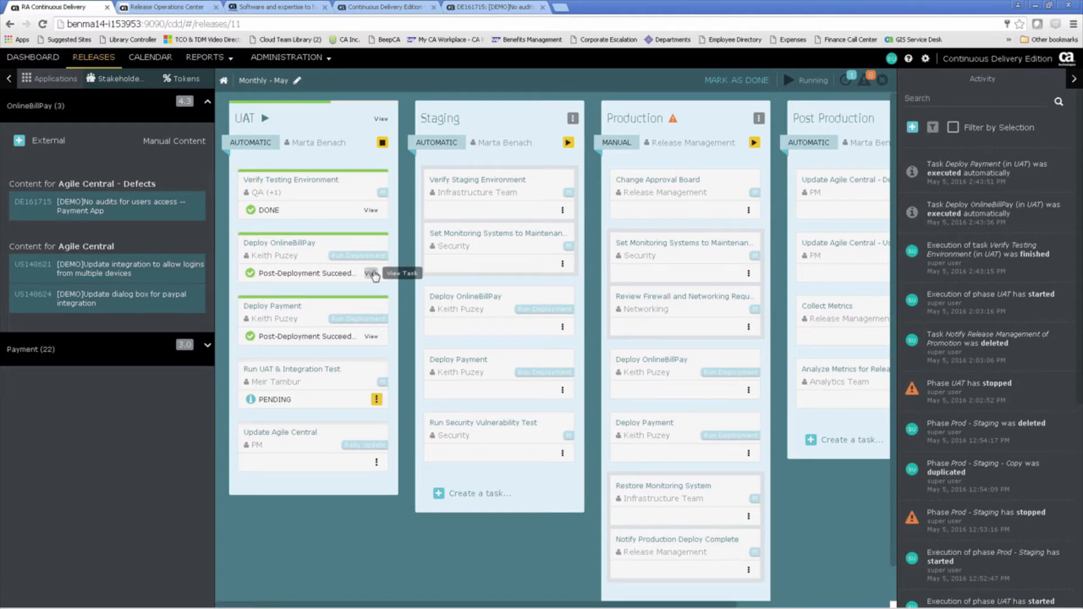
pyautogui.click(372, 273)
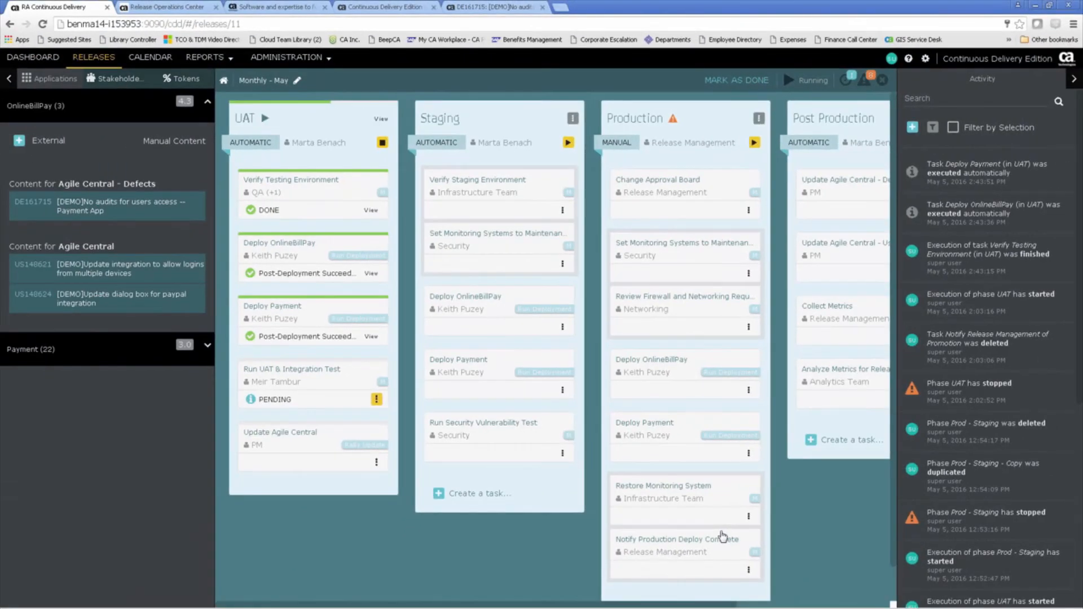
pyautogui.moveTo(720, 532)
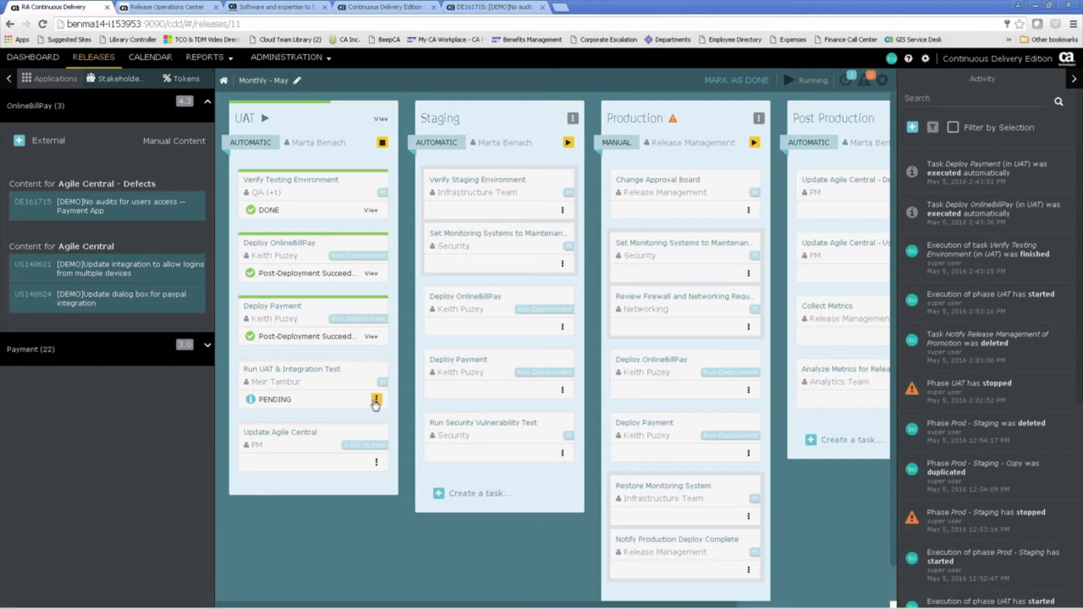
# Mark Run UAT & Integration Test done, completing UAT and starting Staging
pyautogui.click(378, 401)
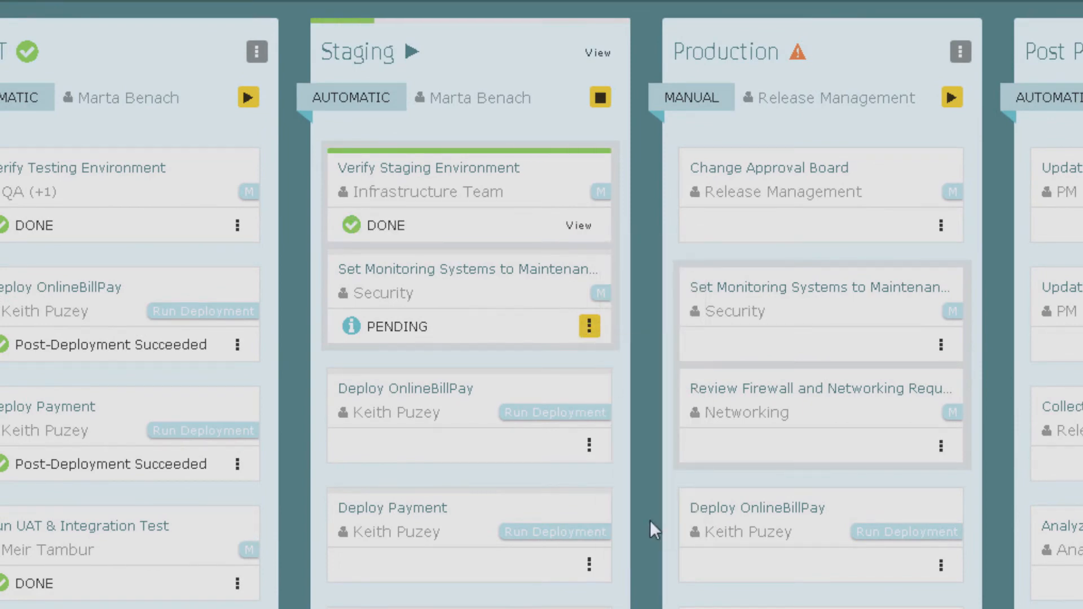
# Mark the Staging monitoring and security vulnerability test tasks done
pyautogui.click(588, 326)
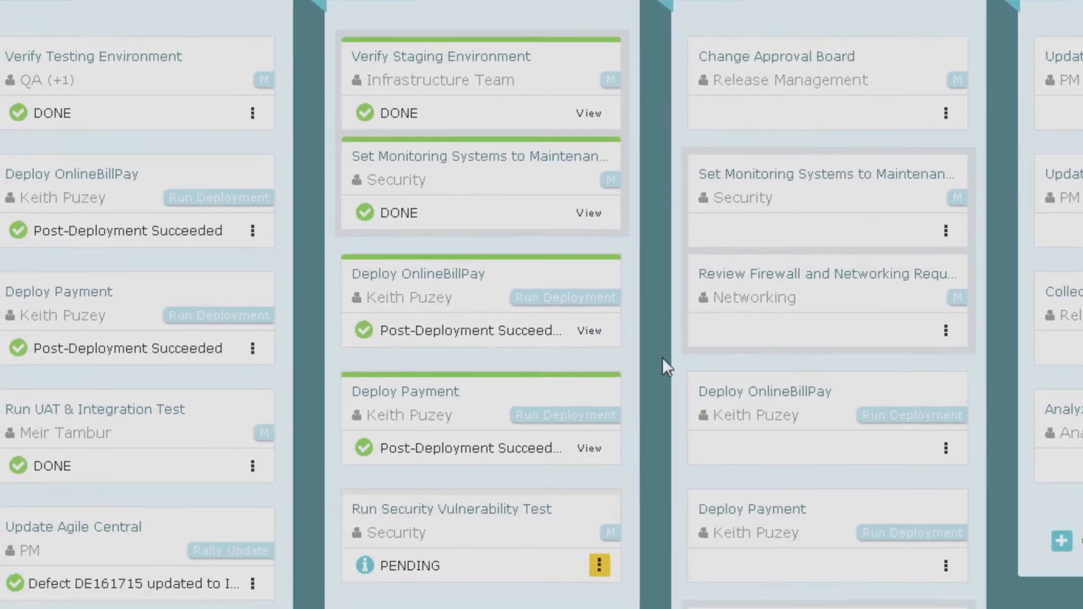
pyautogui.click(597, 565)
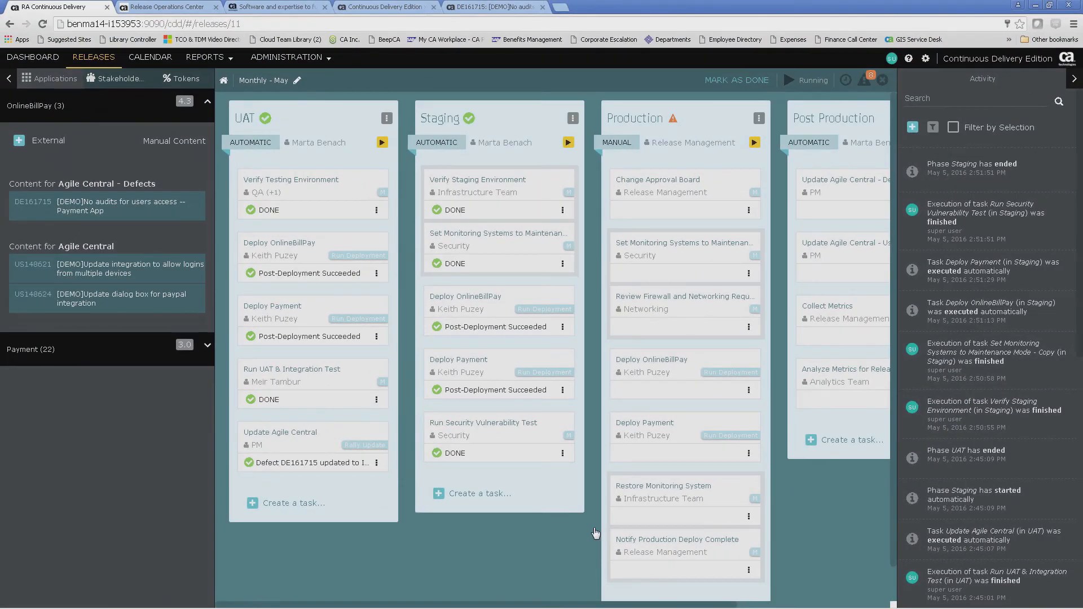
pyautogui.moveTo(557, 477)
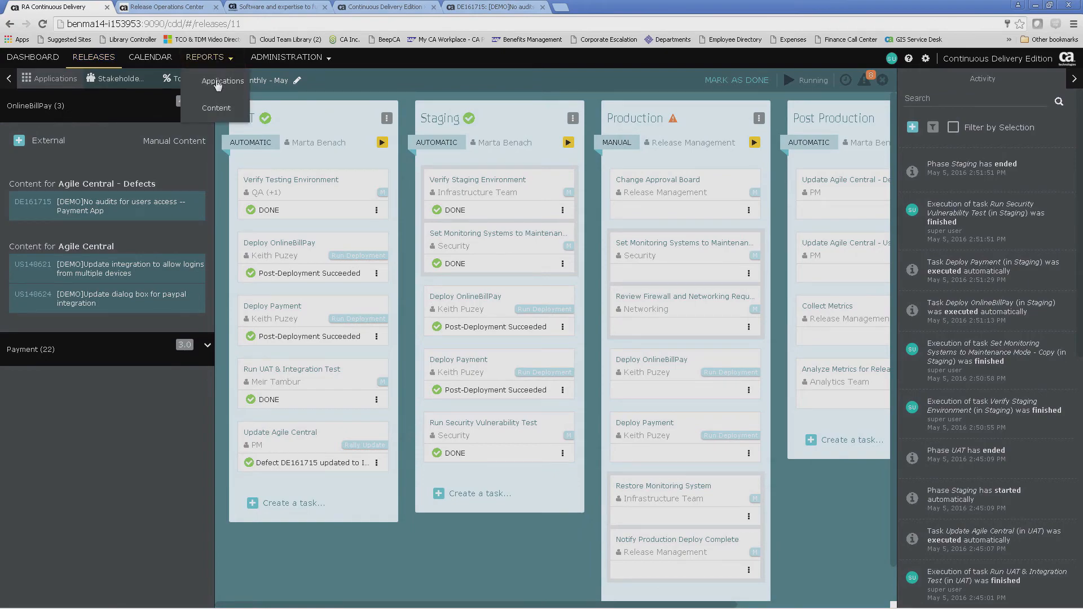
# Open the Application Pipeline Report under Reports > Applications
pyautogui.click(223, 81)
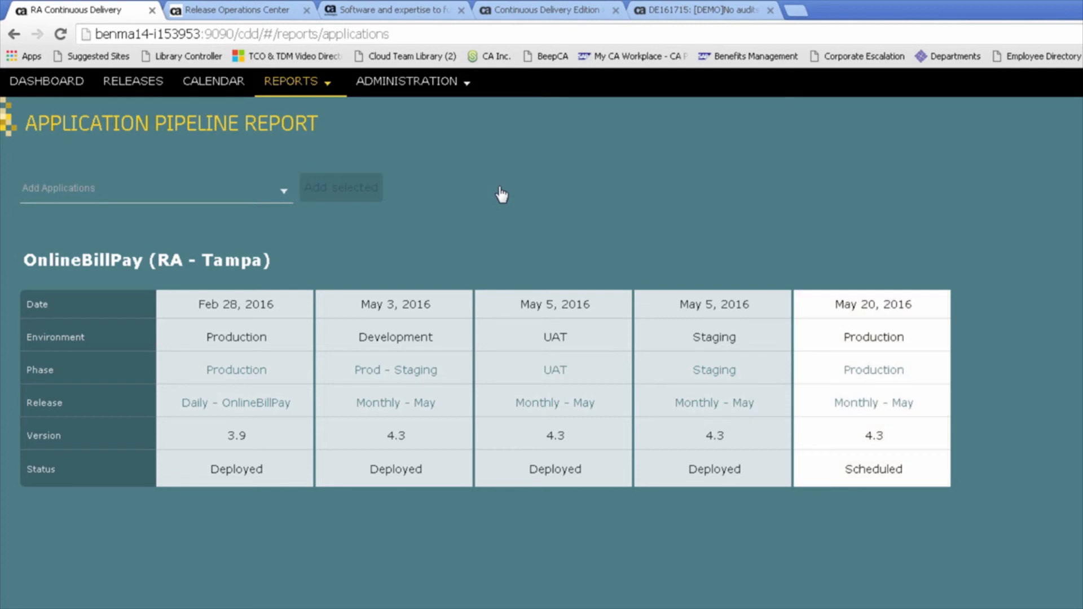
pyautogui.moveTo(313, 87)
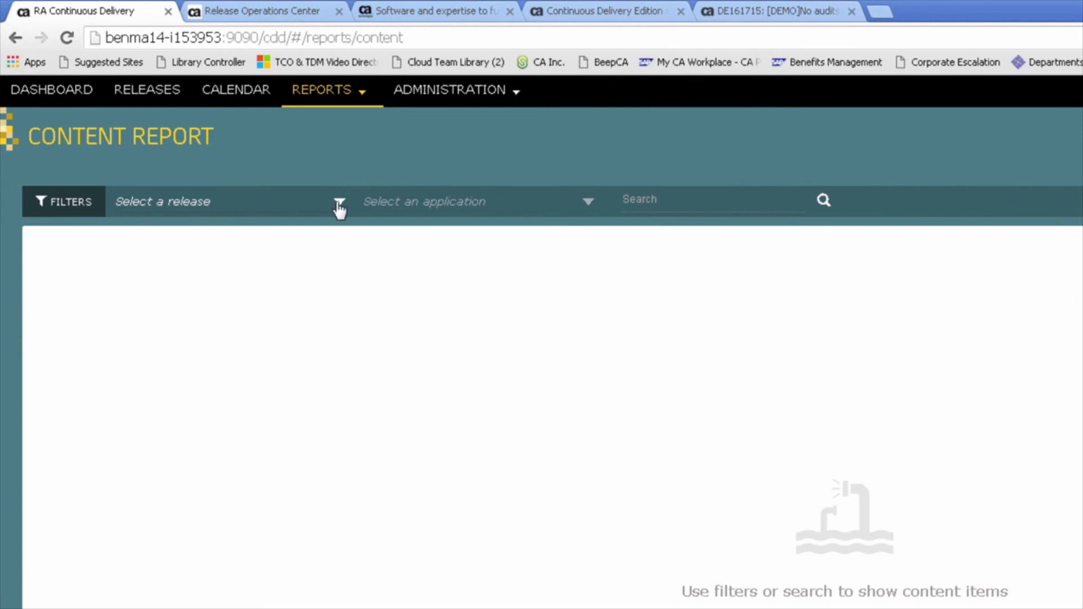
# Filter the Content Report to release Monthly - May and application OnlineBillPay
pyautogui.click(228, 201)
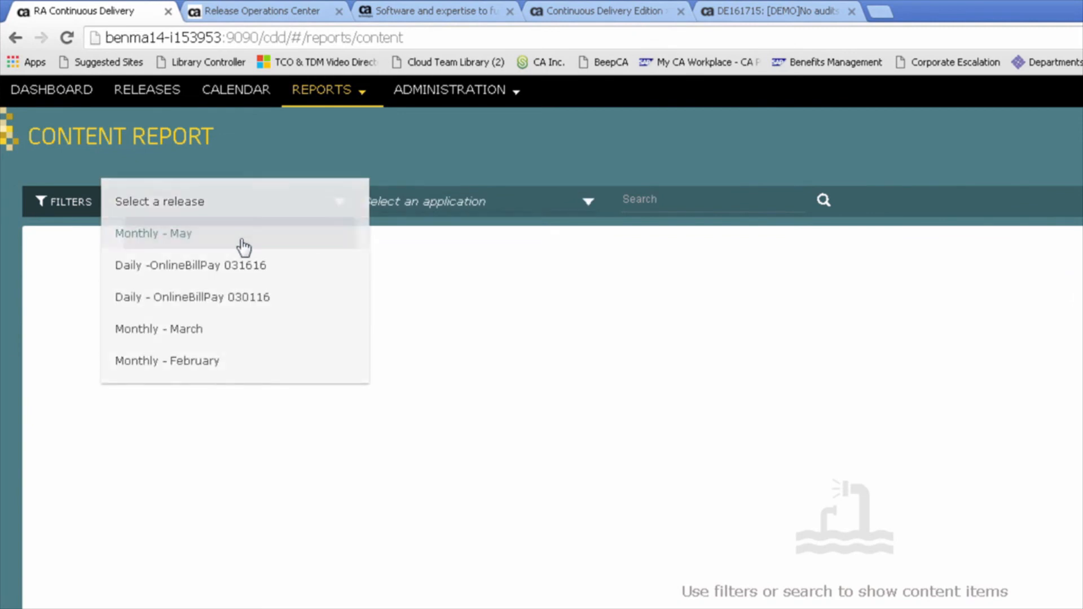
pyautogui.click(154, 233)
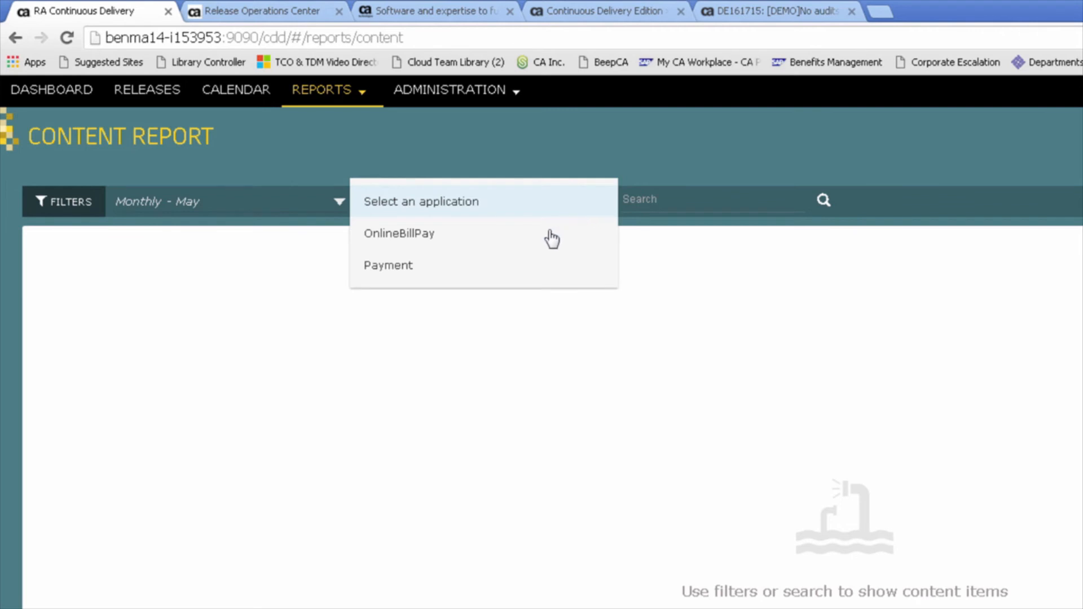
pyautogui.click(400, 233)
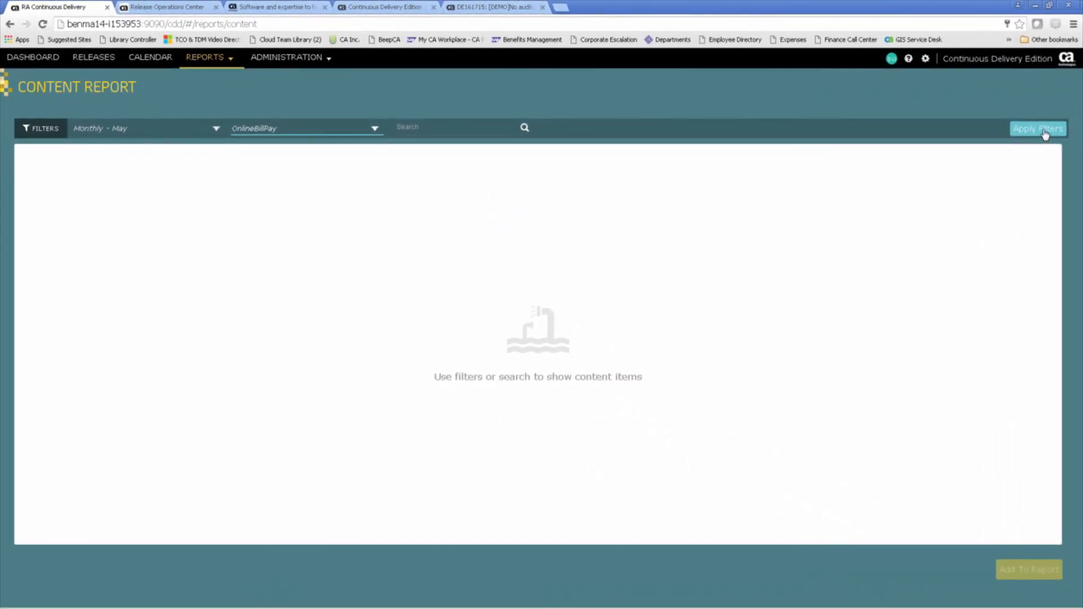
pyautogui.click(1038, 128)
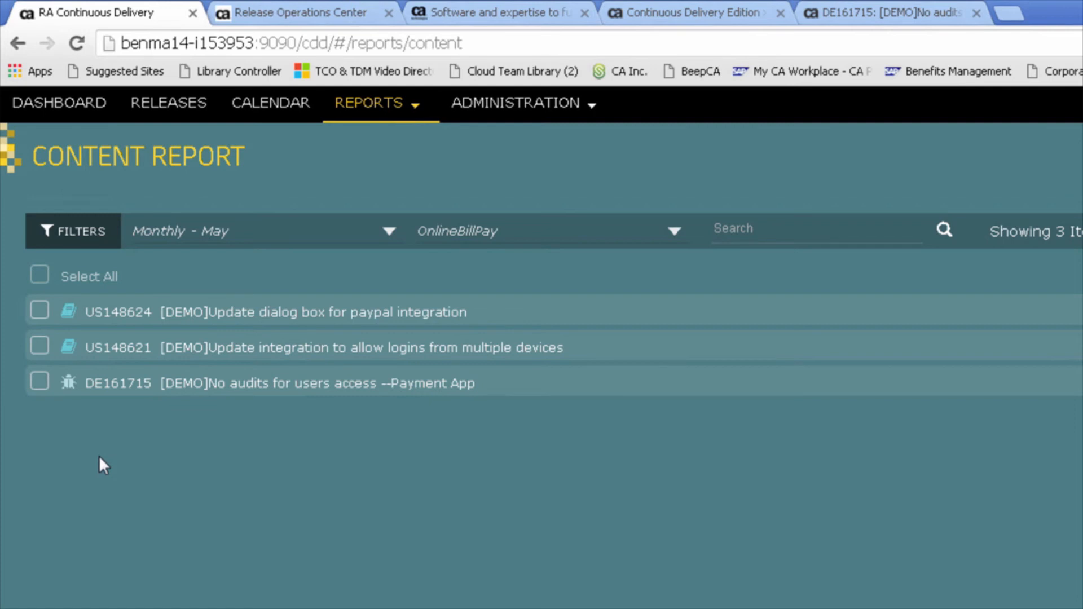
pyautogui.moveTo(39, 340)
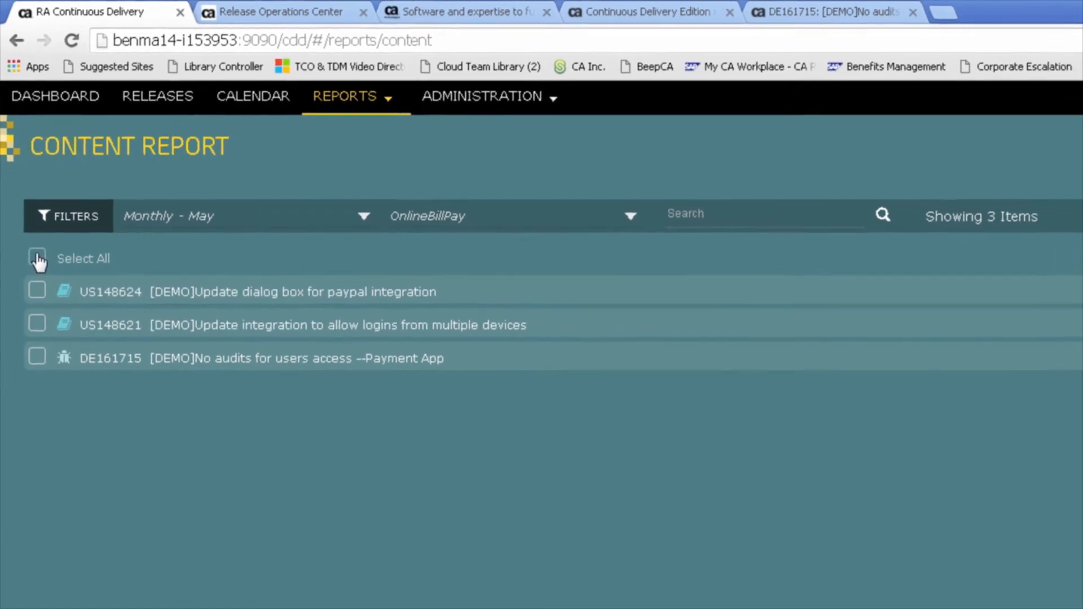
# Select all three OnlineBillPay content items and add them to the report
pyautogui.click(37, 258)
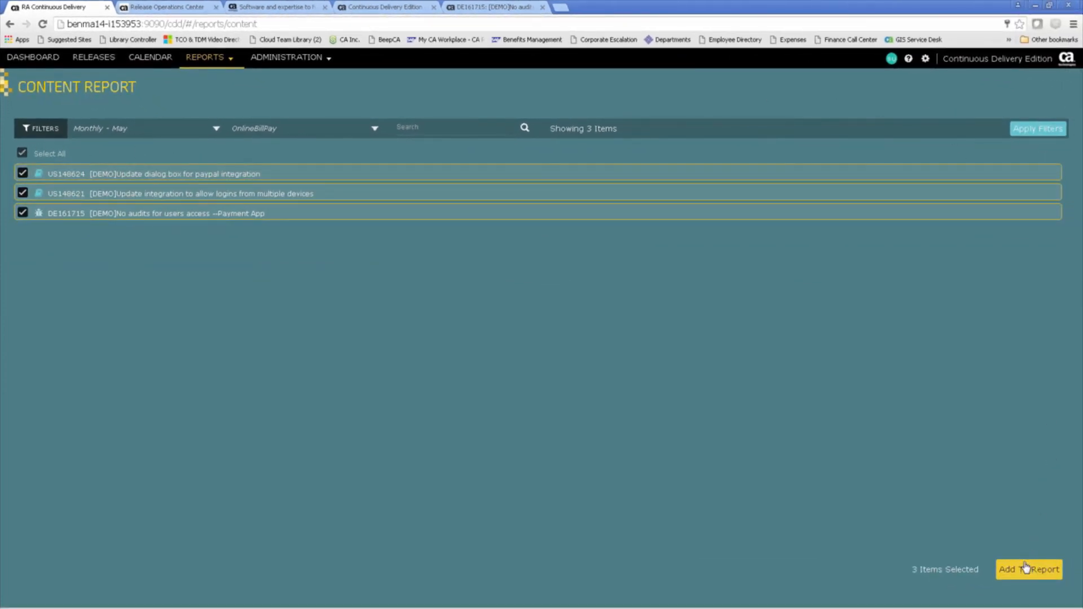
pyautogui.click(1029, 569)
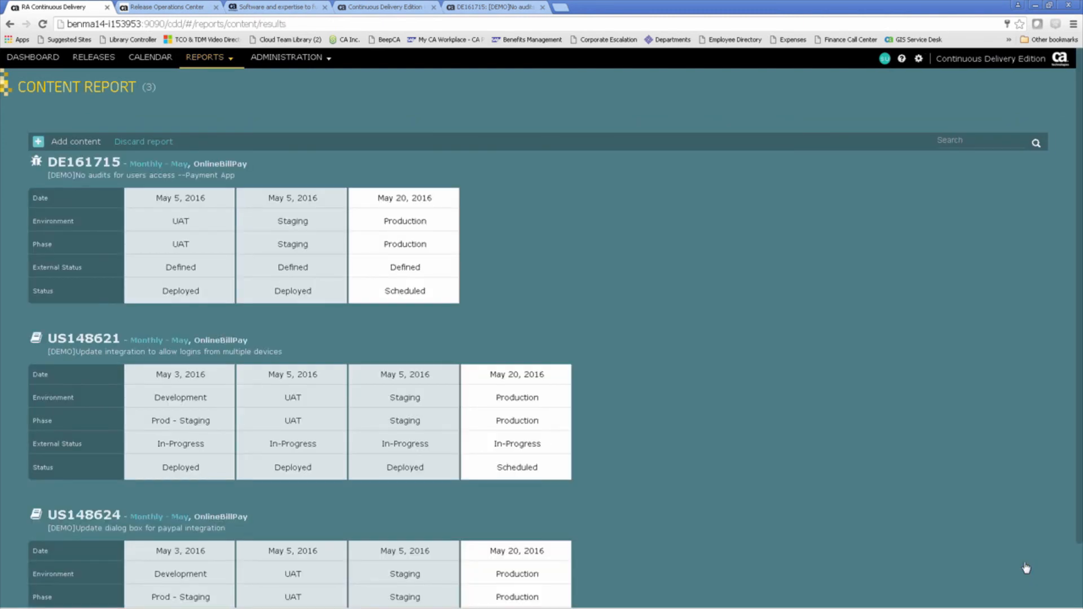